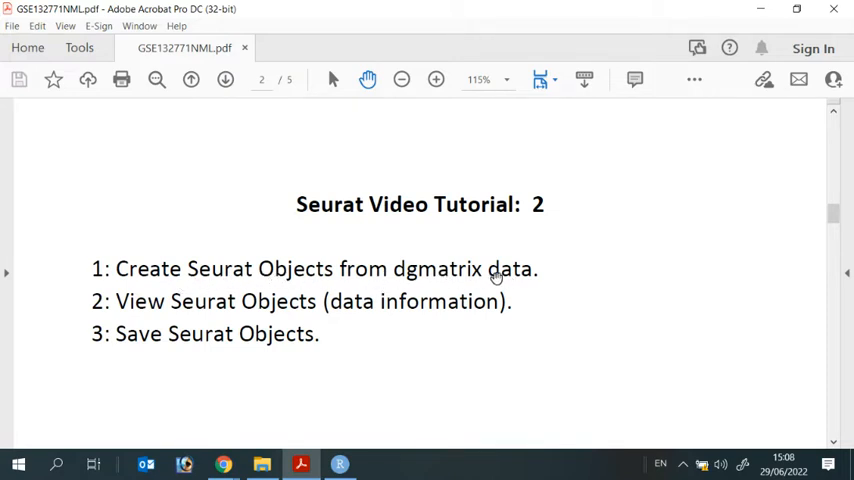
mouse_move(196, 318)
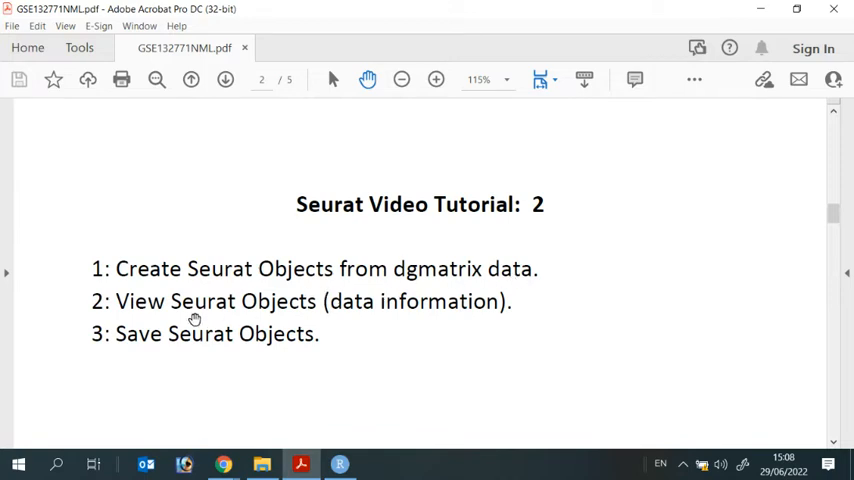
mouse_move(300, 308)
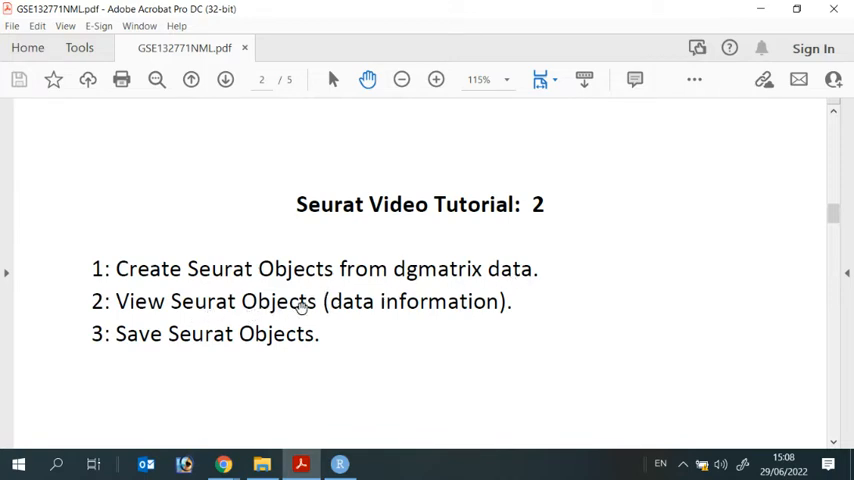
mouse_move(388, 304)
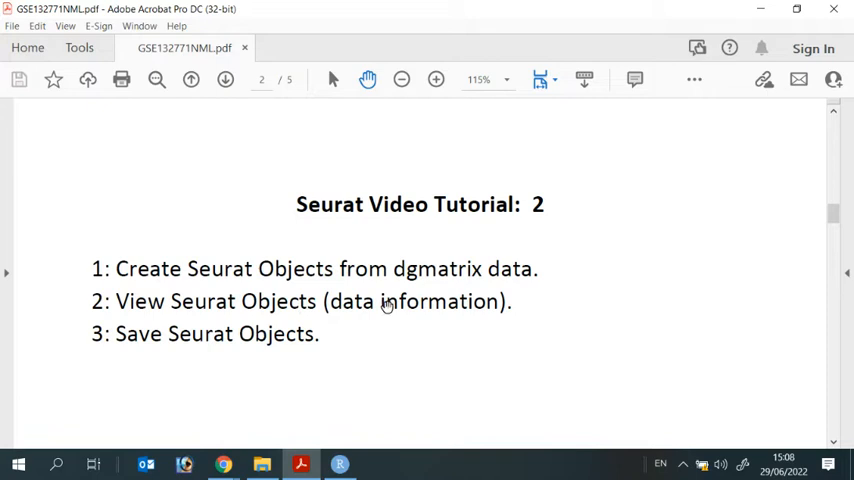
mouse_move(424, 304)
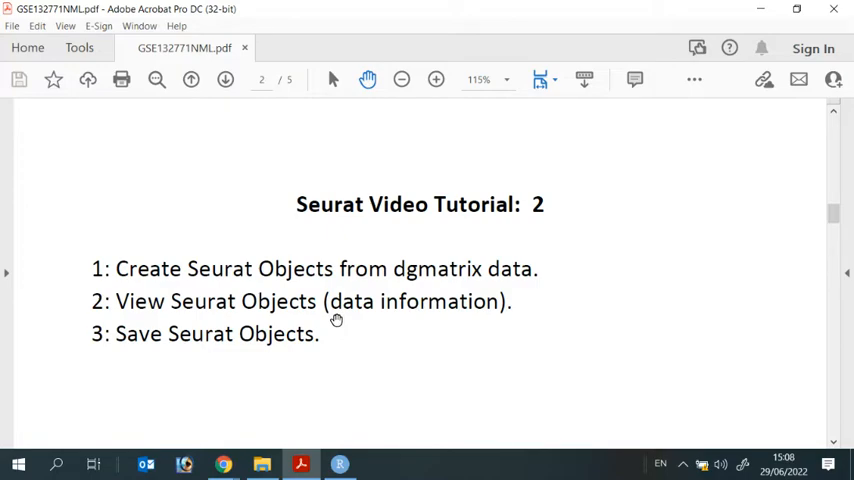
mouse_move(348, 464)
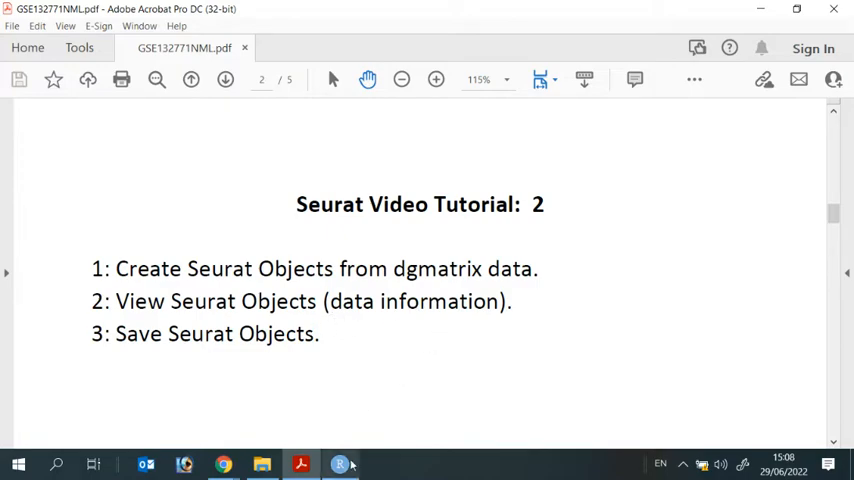
Bring the RStudio script session with the NML matrices to the front.
left_click(340, 464)
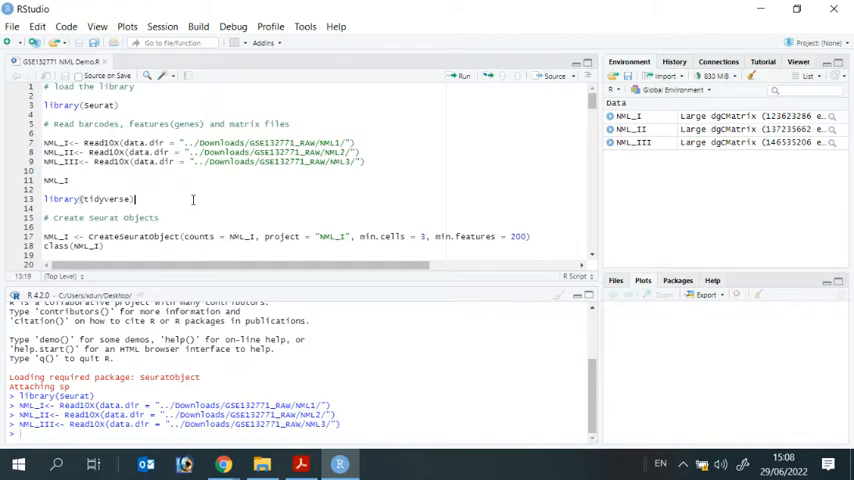
mouse_move(336, 204)
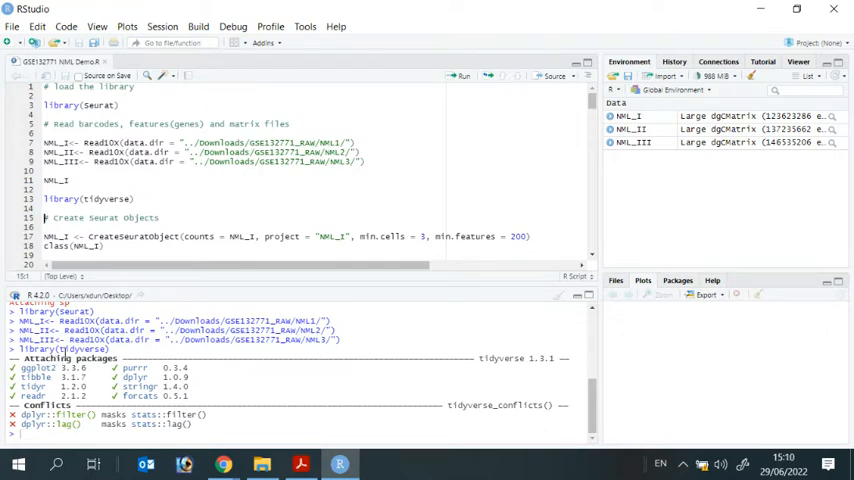
mouse_move(748, 176)
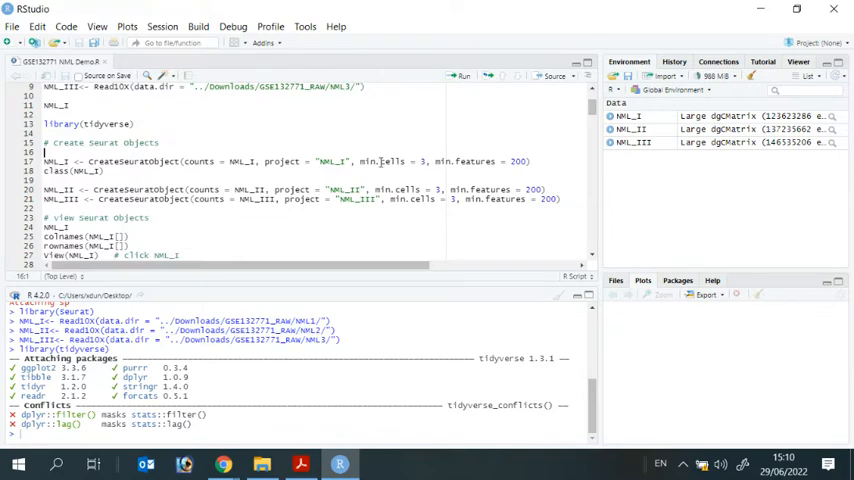
Run the CreateSeuratObject line to build NML_I from its count matrix.
left_click(404, 160)
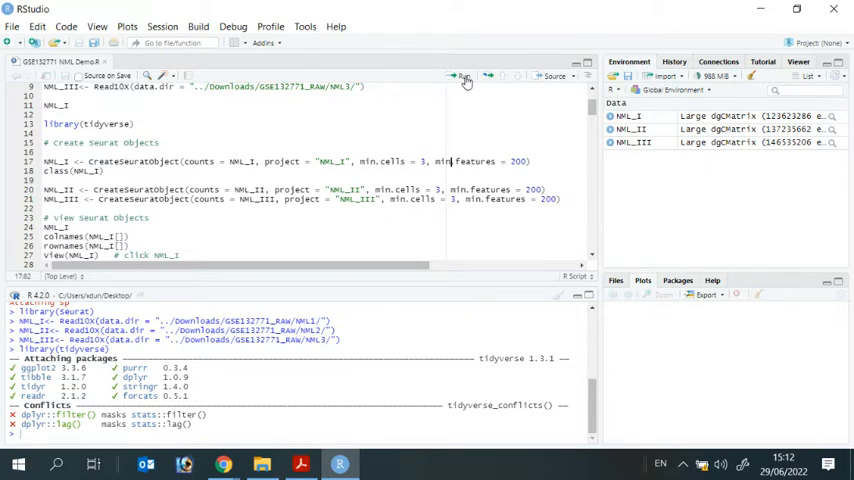
left_click(464, 76)
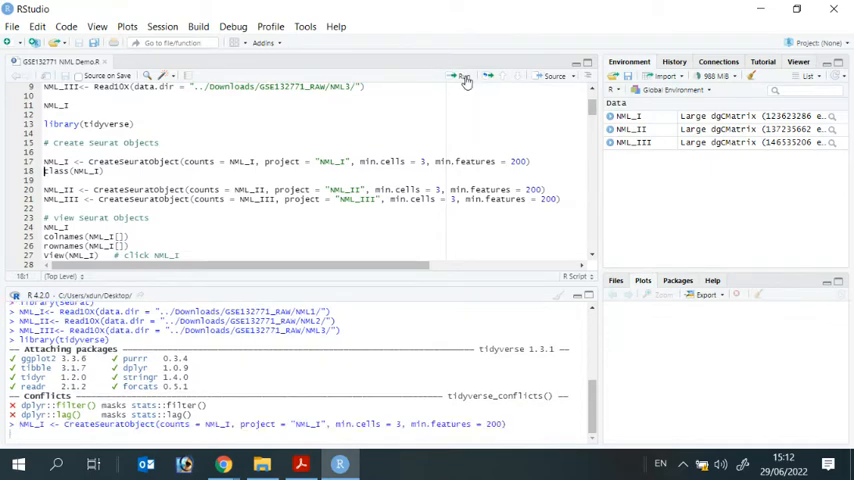
left_click(464, 76)
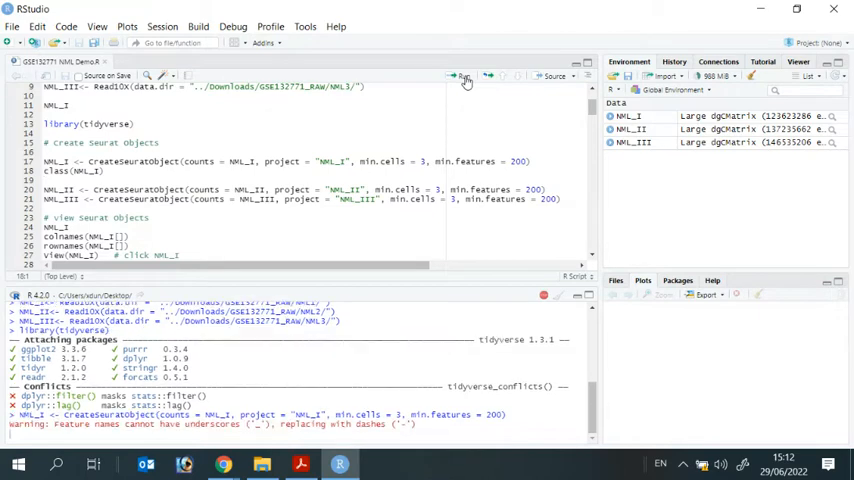
left_click(464, 76)
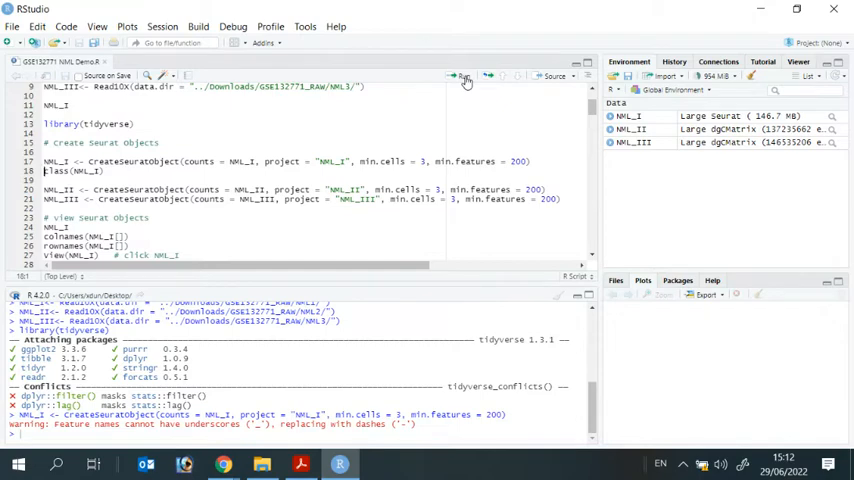
mouse_move(640, 166)
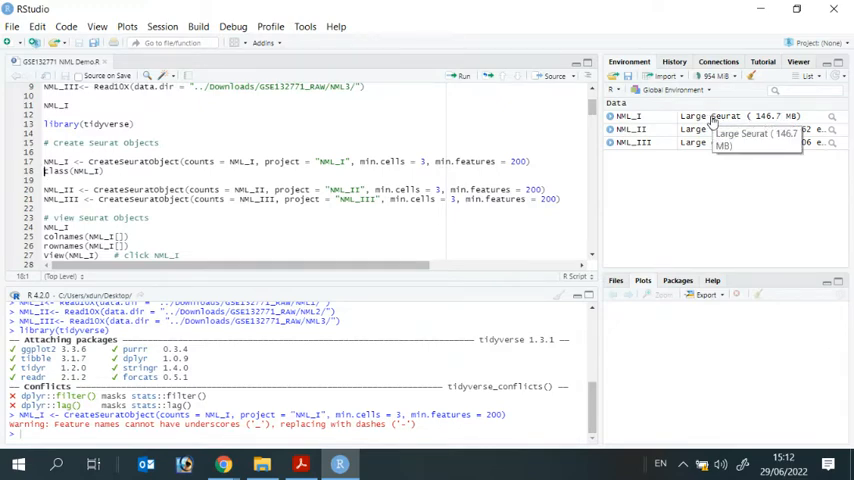
mouse_move(664, 122)
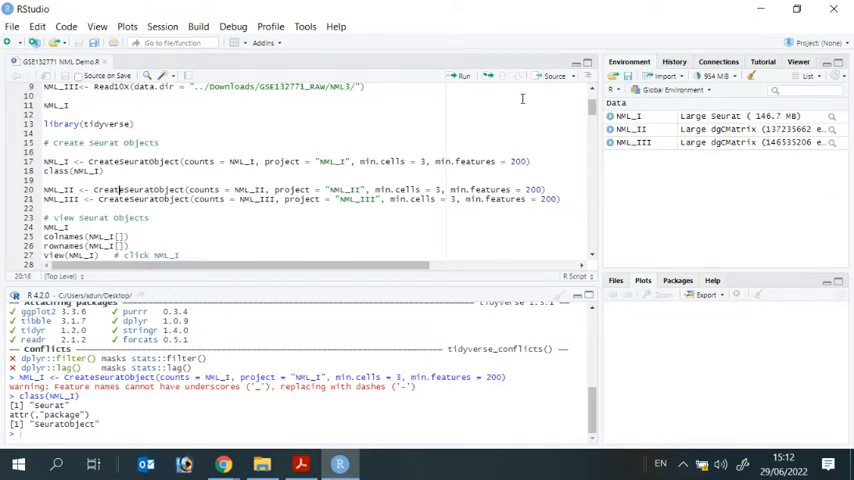
mouse_move(466, 78)
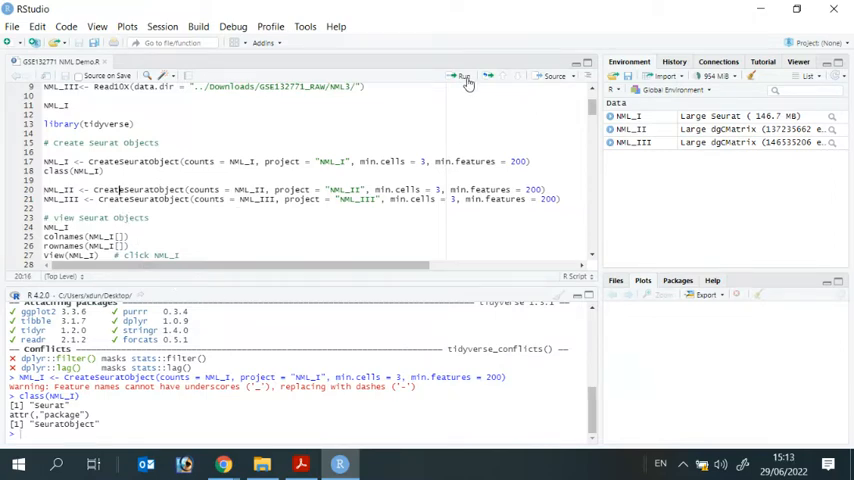
mouse_move(464, 78)
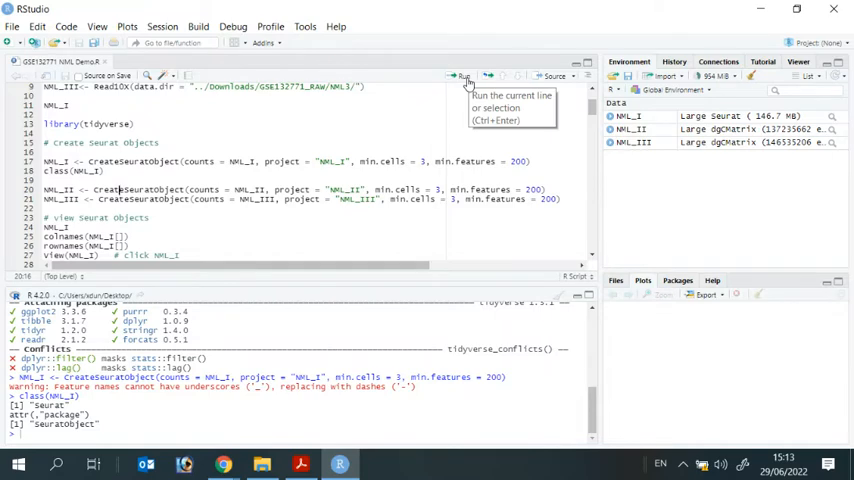
Run the CreateSeuratObject lines for NML_II and NML_III.
left_click(464, 76)
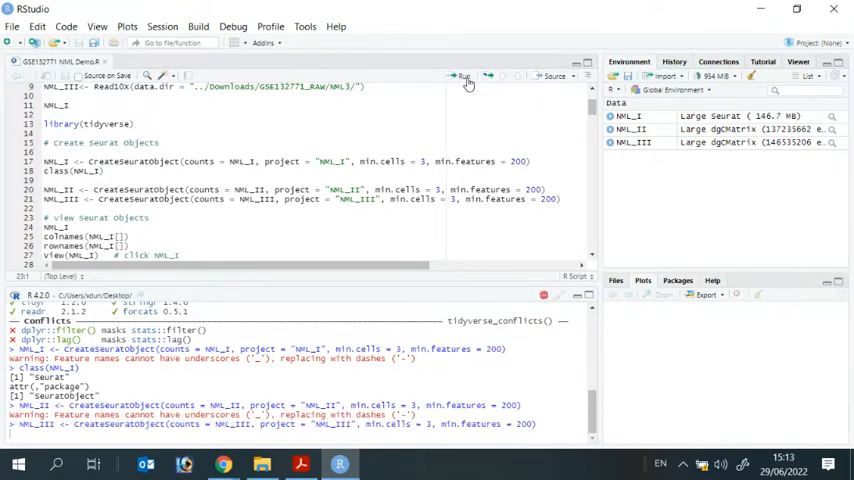
left_click(464, 80)
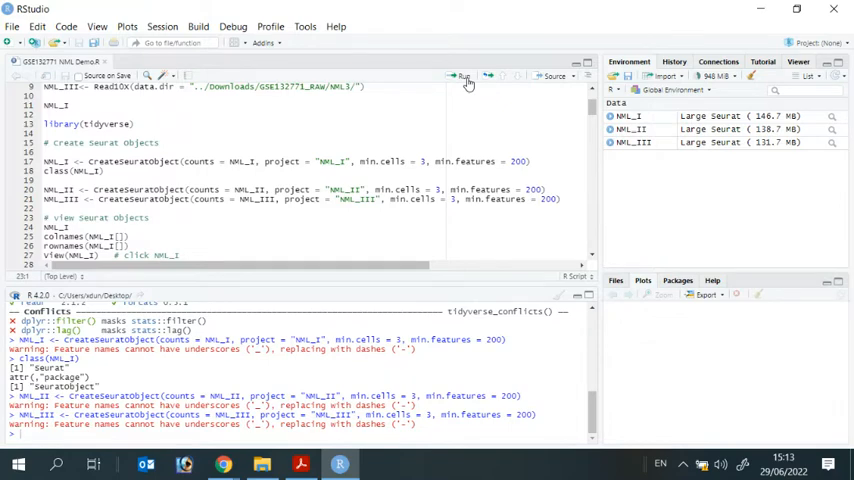
mouse_move(742, 128)
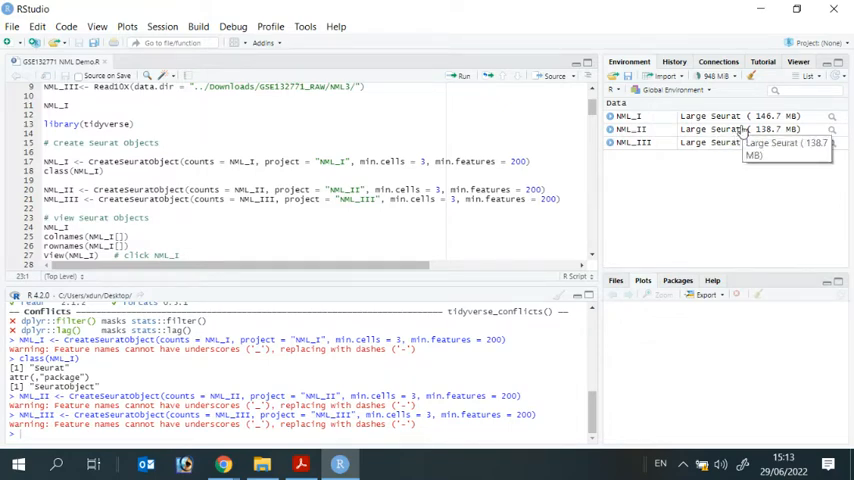
mouse_move(636, 118)
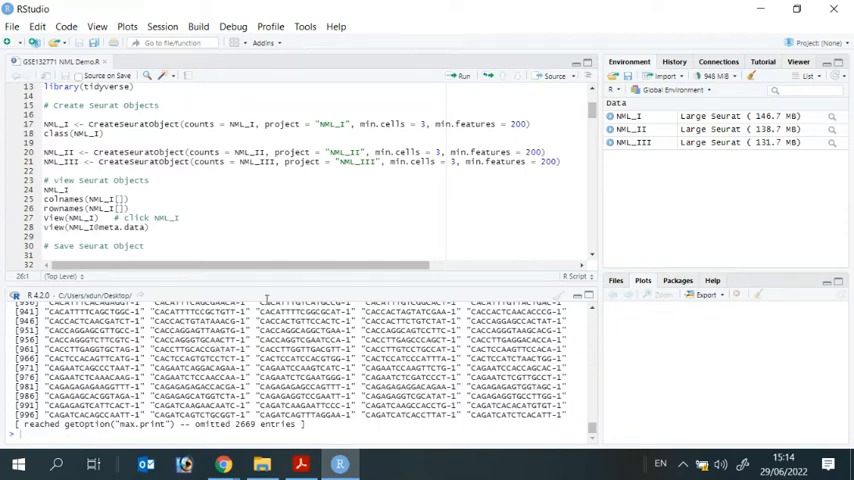
mouse_move(488, 86)
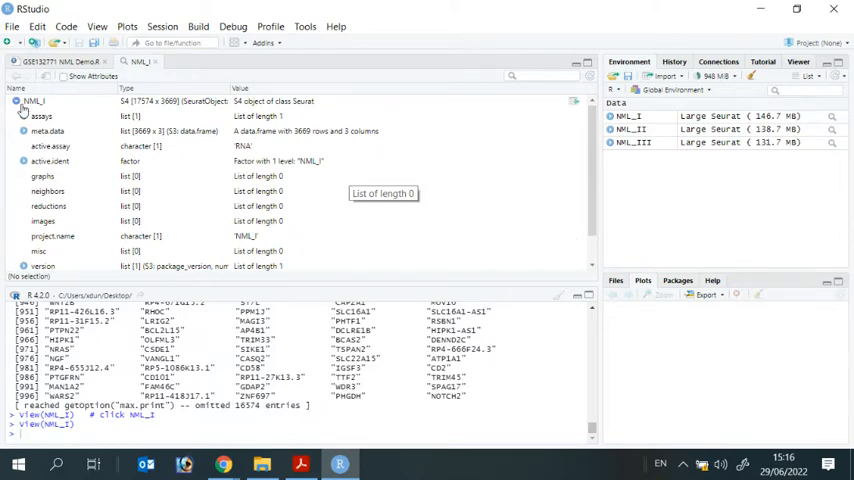
Expand NML_I's assays slot to reveal its RNA assay of 3969 cells.
left_click(24, 116)
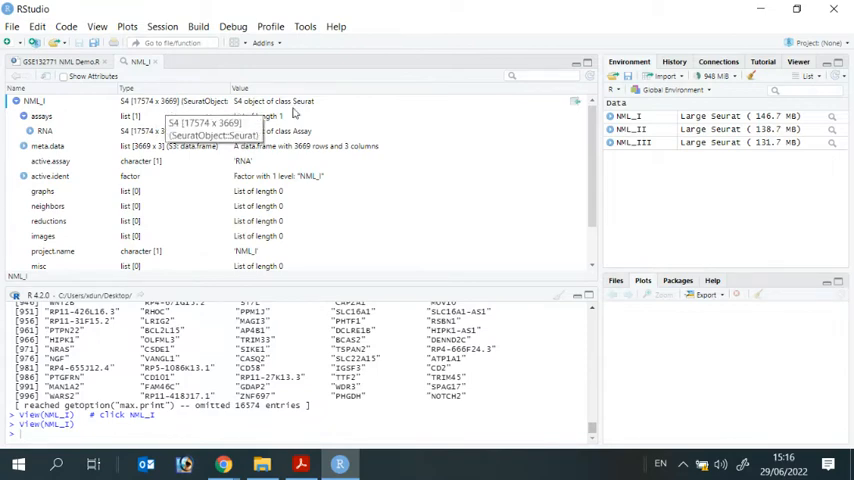
mouse_move(116, 208)
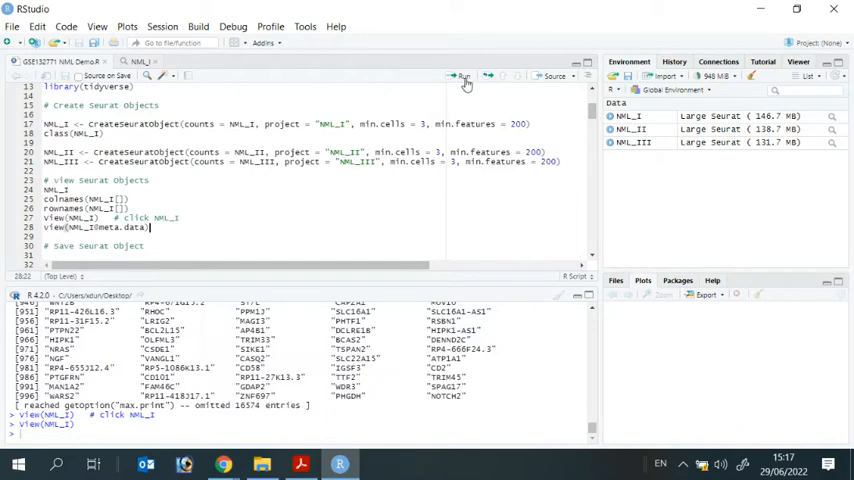
View NML_I's meta.data table of per-cell identity, RNA counts and features.
left_click(462, 80)
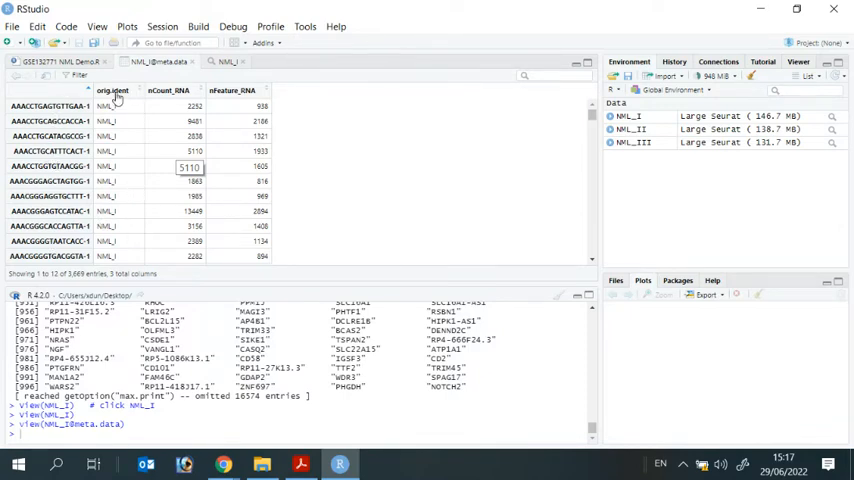
mouse_move(112, 90)
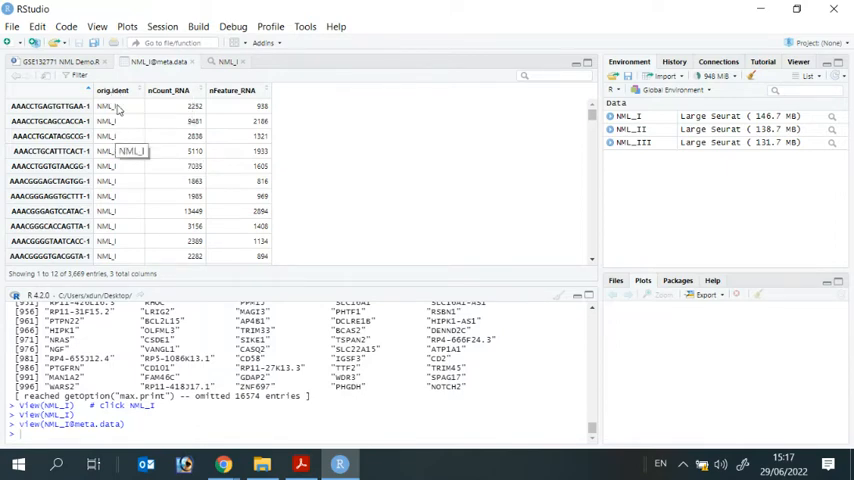
mouse_move(144, 120)
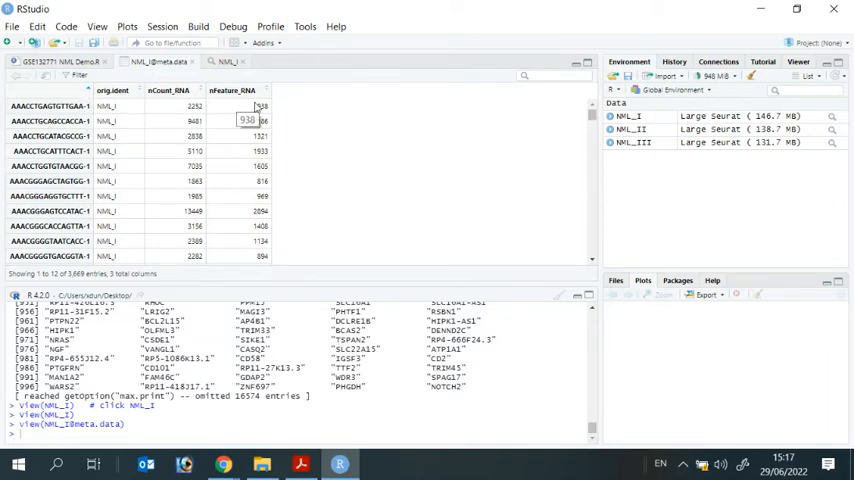
mouse_move(310, 118)
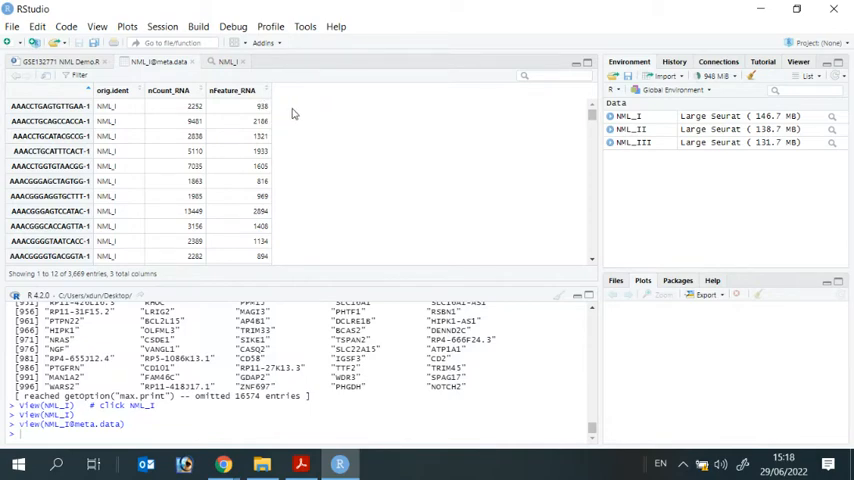
mouse_move(188, 116)
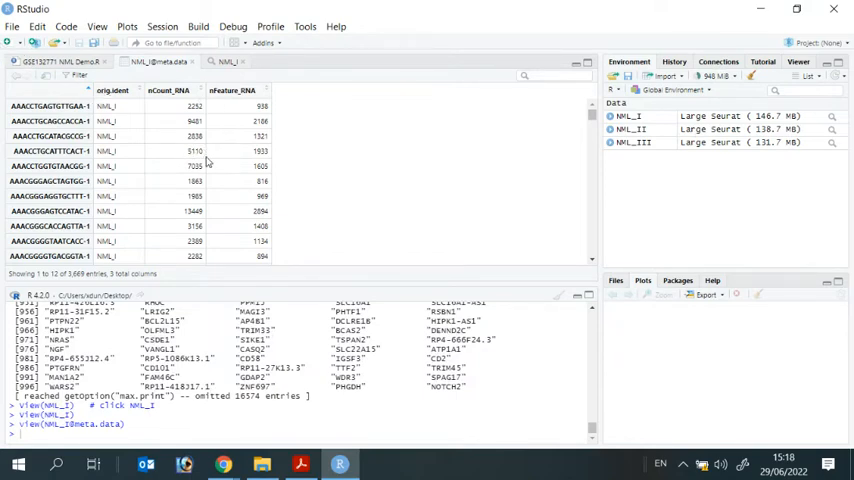
mouse_move(208, 158)
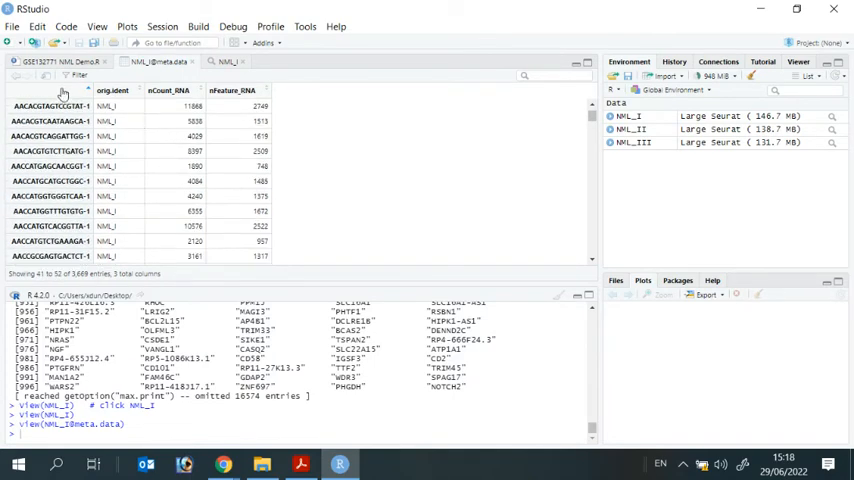
mouse_move(126, 74)
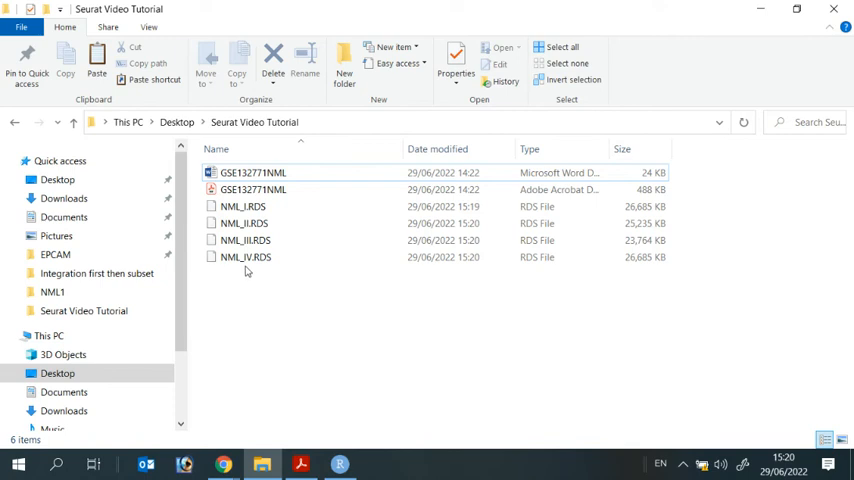
Browse the Seurat Video Tutorial folder holding the three NML RDS files.
left_click(244, 256)
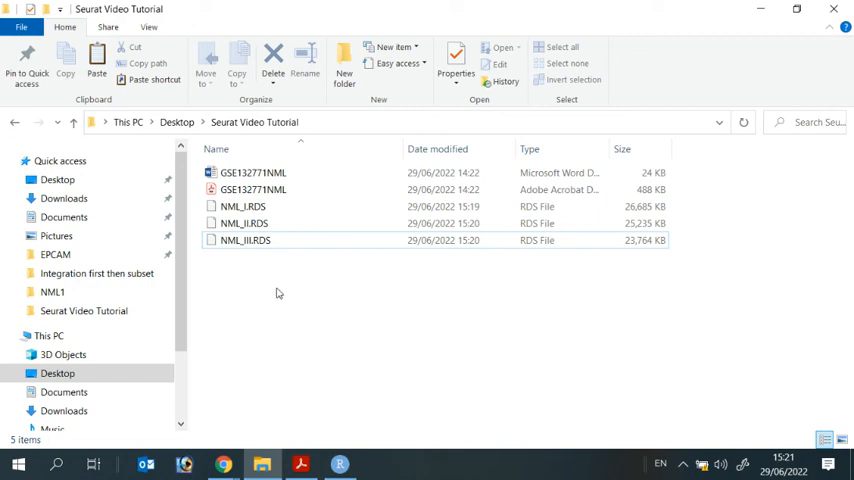
left_click(244, 206)
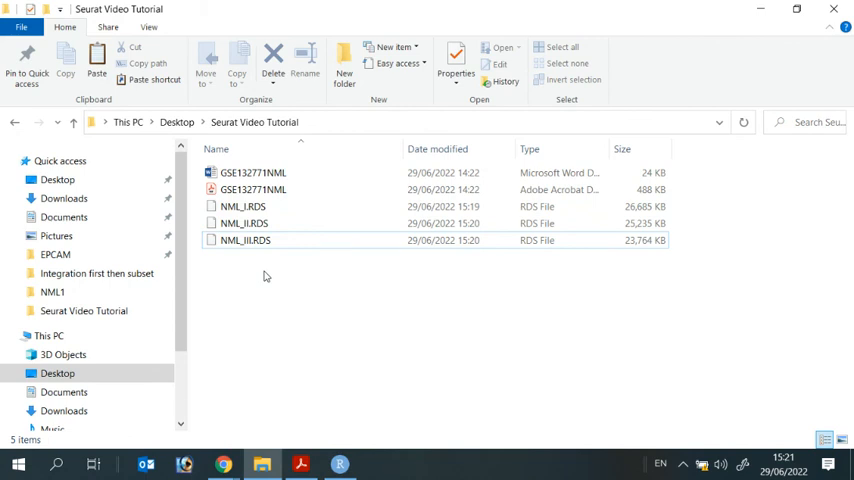
left_click(252, 188)
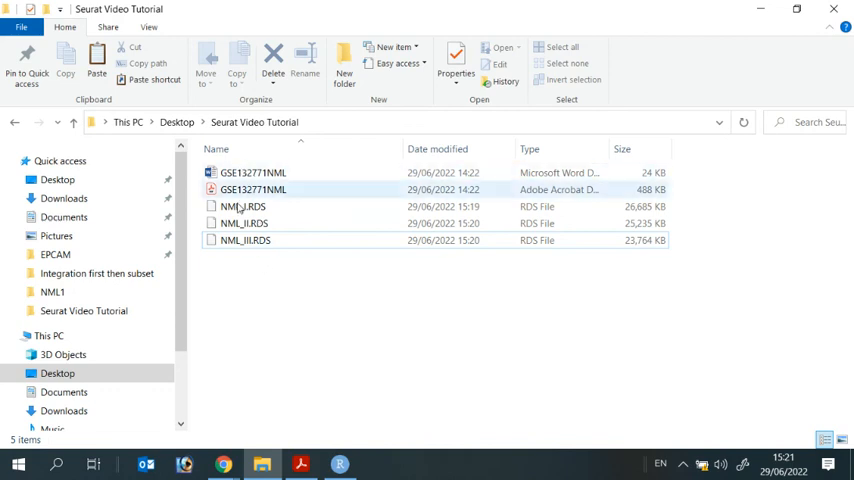
left_click(244, 240)
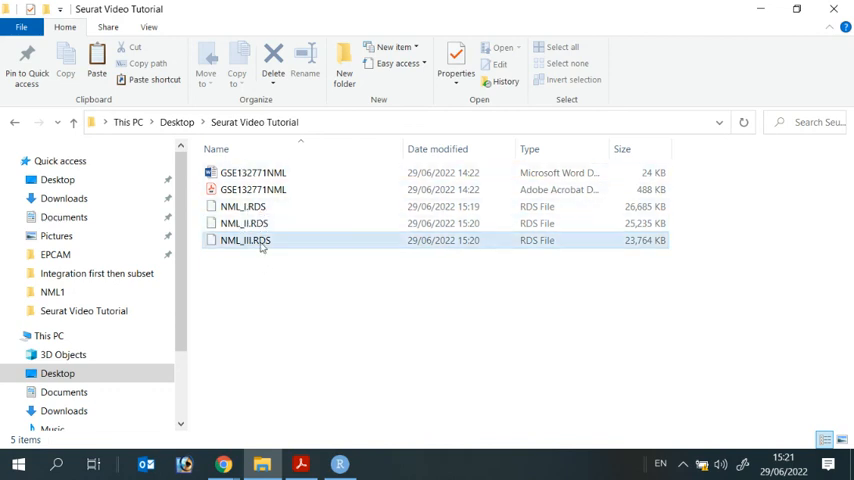